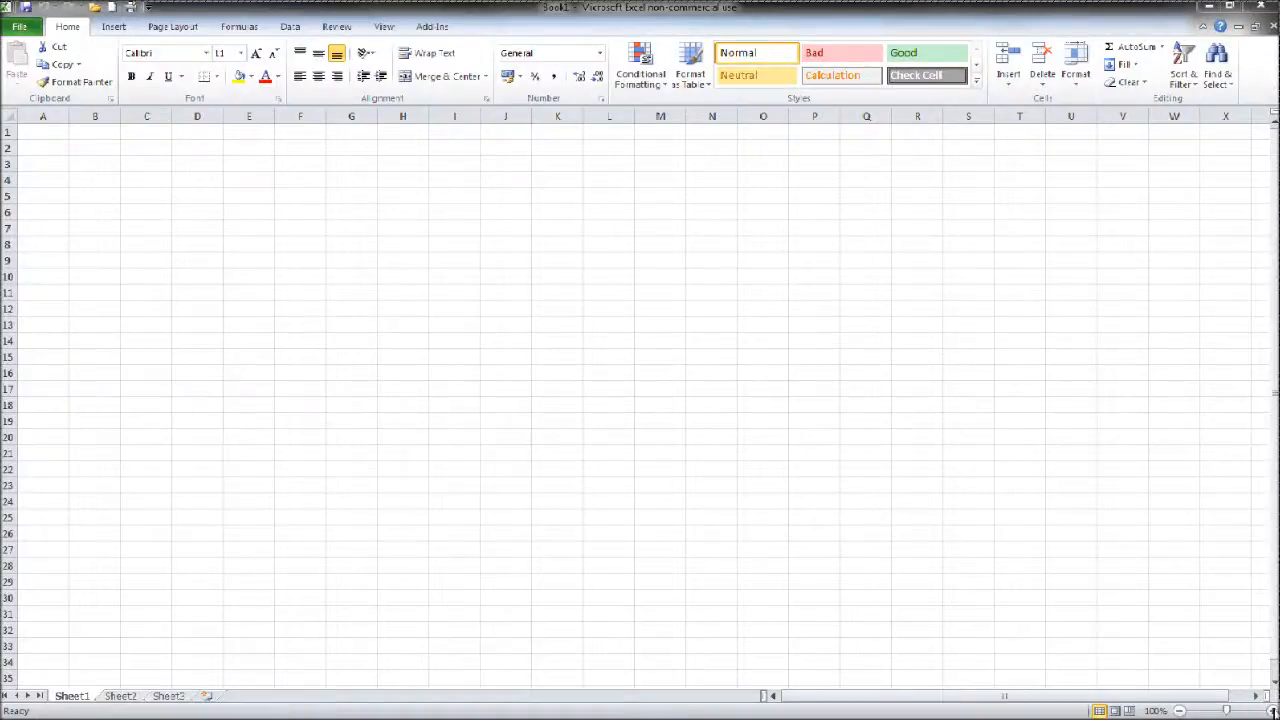
# Step: Navigate the homepage to the FREE Excel Training videos page from the PAGES sidebar
pyautogui.click(42, 132)
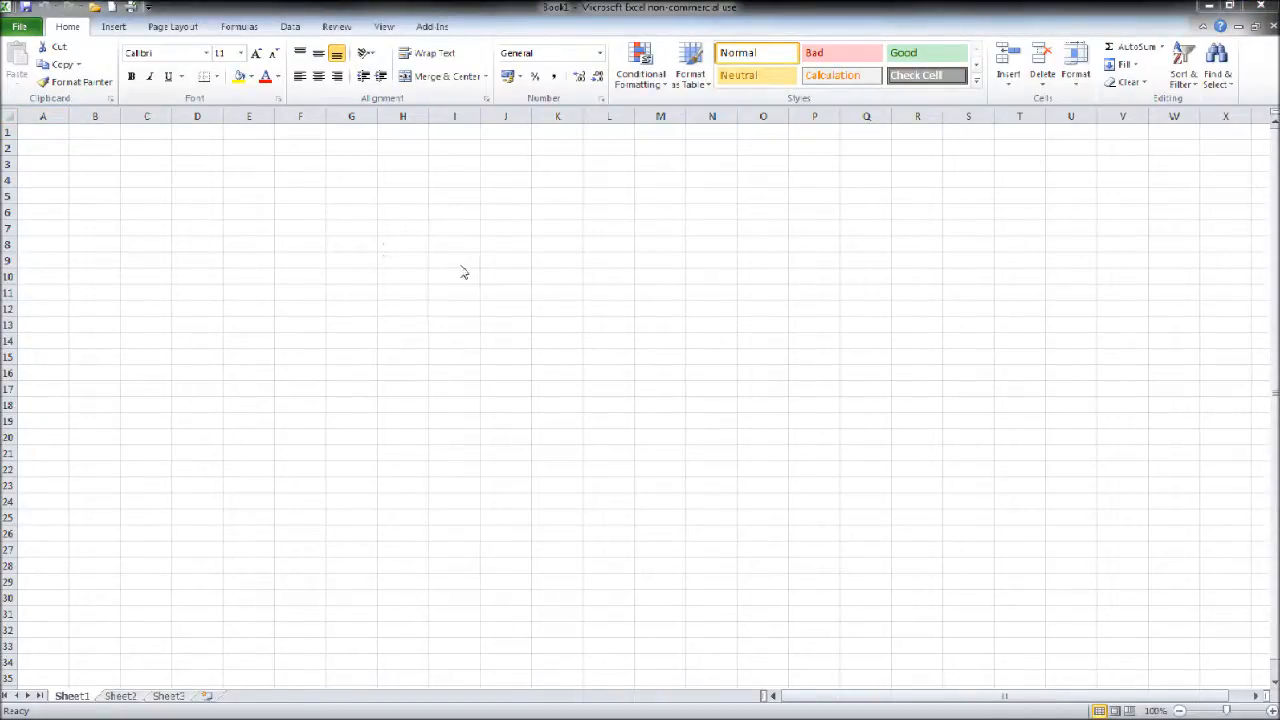
pyautogui.moveTo(812, 370)
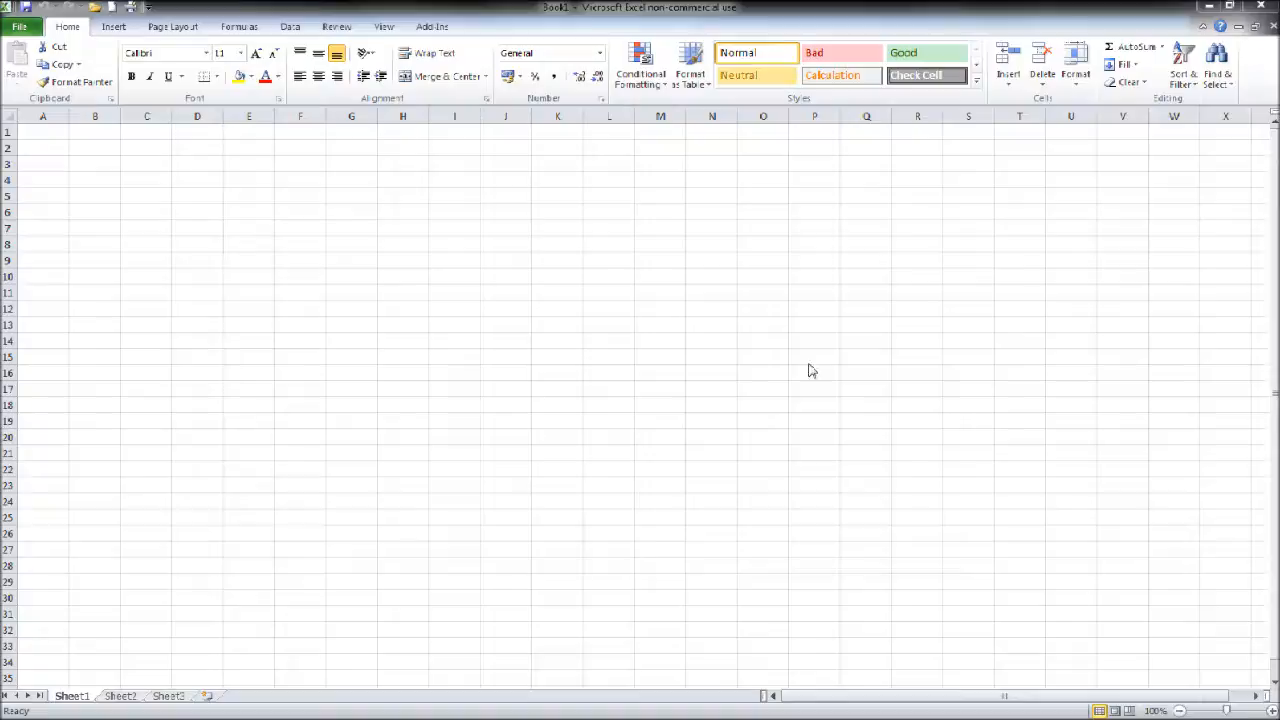
pyautogui.moveTo(492, 470)
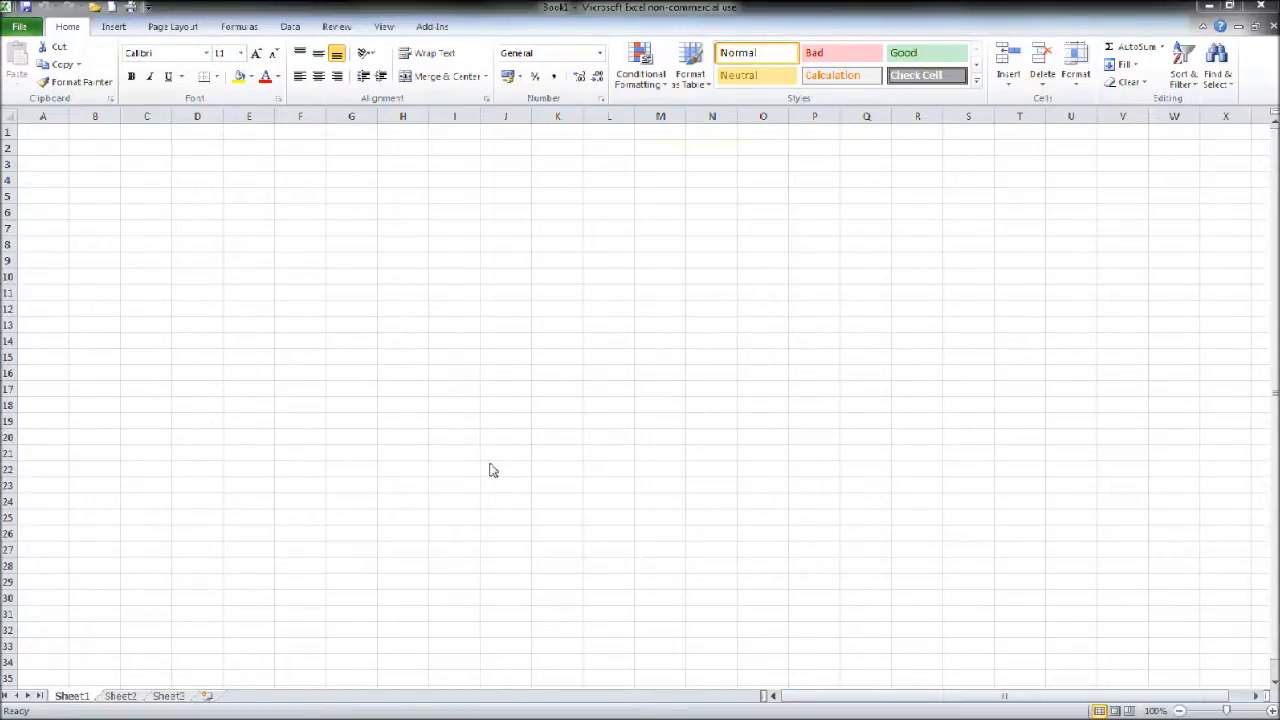
pyautogui.moveTo(128, 284)
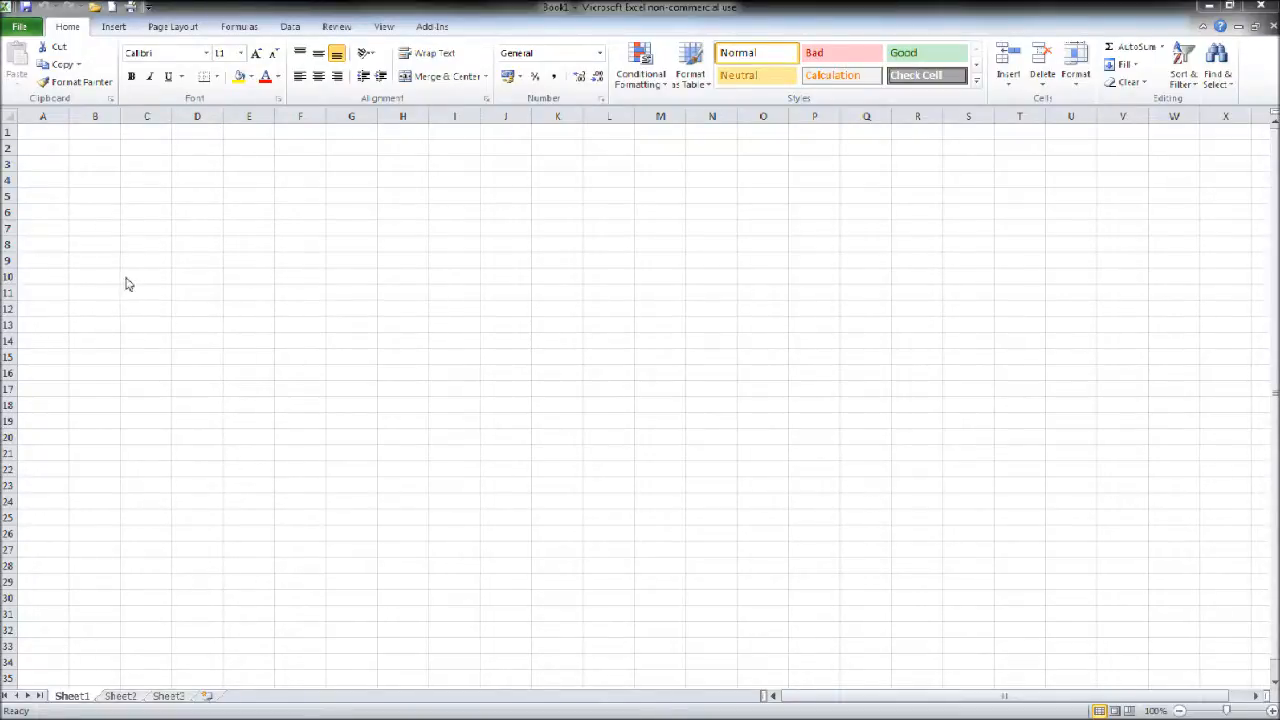
pyautogui.moveTo(900, 300)
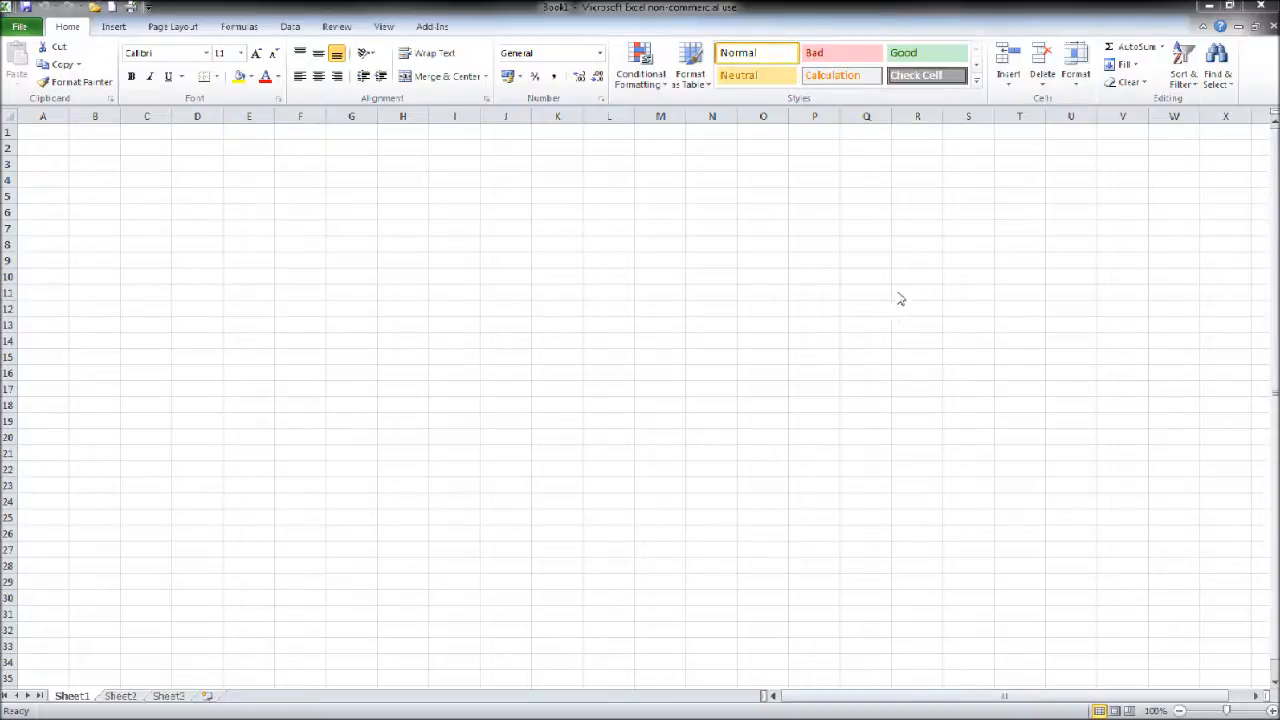
pyautogui.moveTo(400, 572)
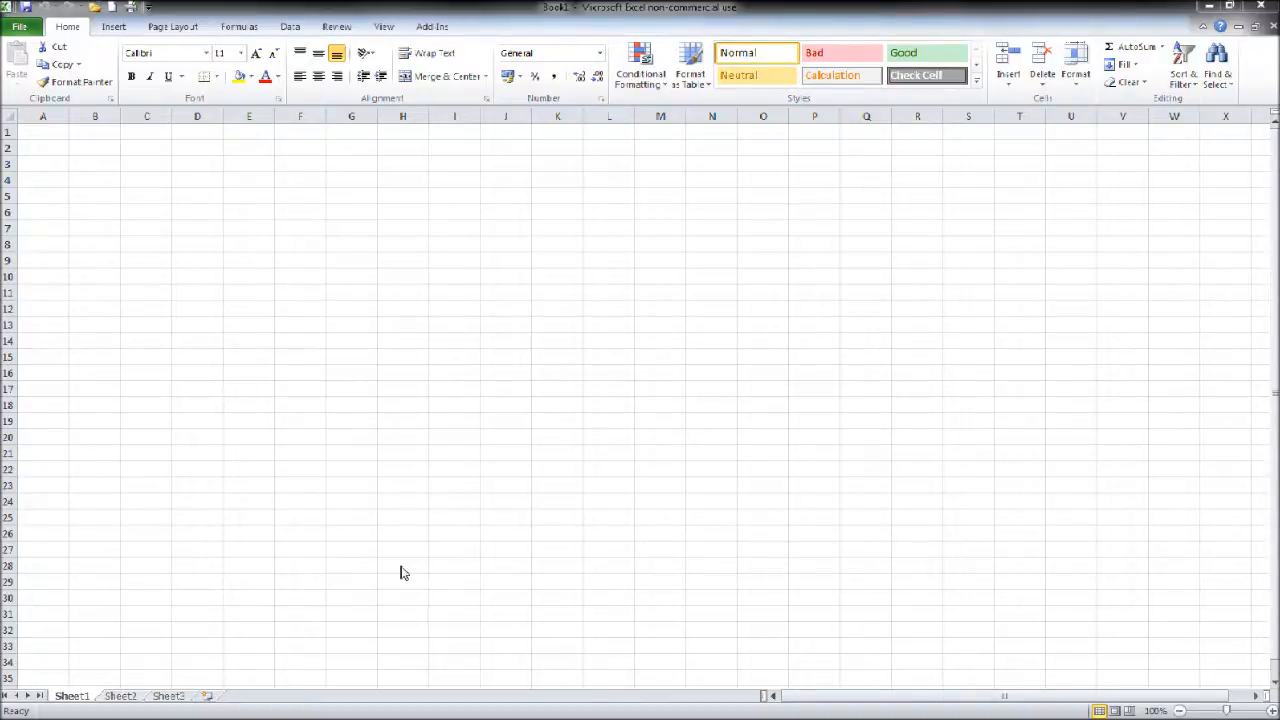
pyautogui.moveTo(606, 452)
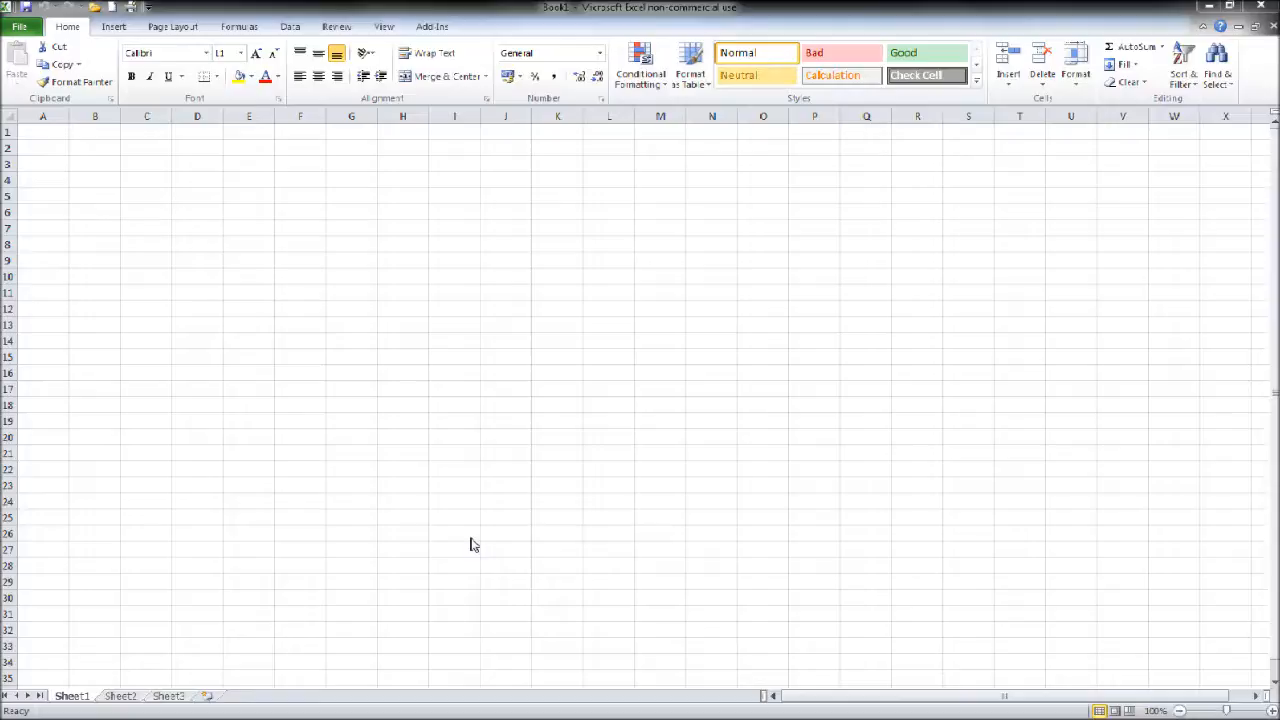
pyautogui.moveTo(492, 420)
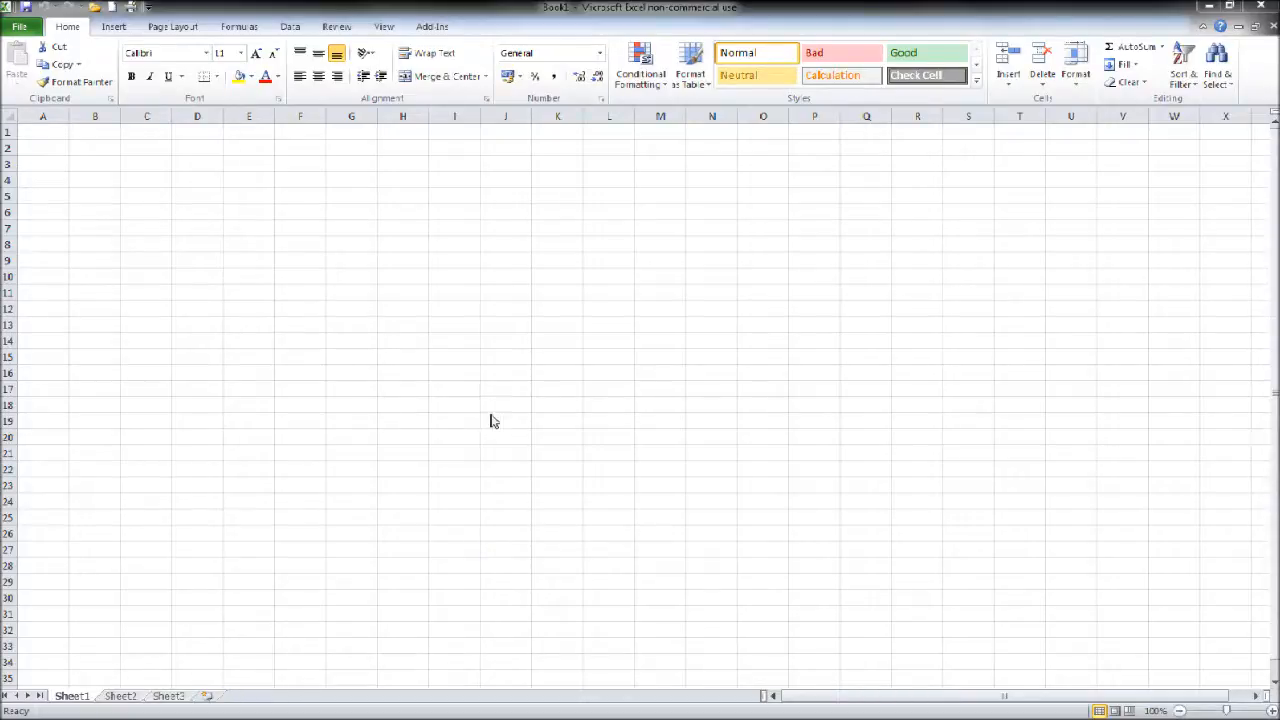
pyautogui.moveTo(324, 246)
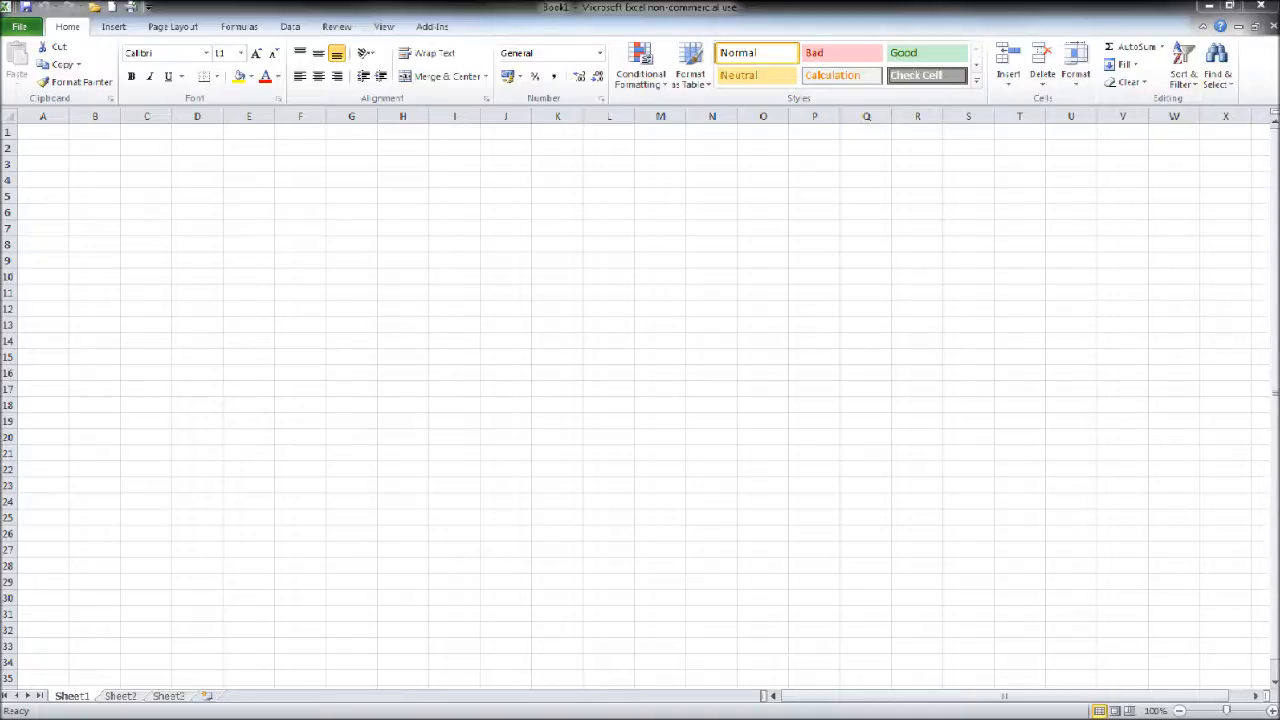
pyautogui.moveTo(858, 212)
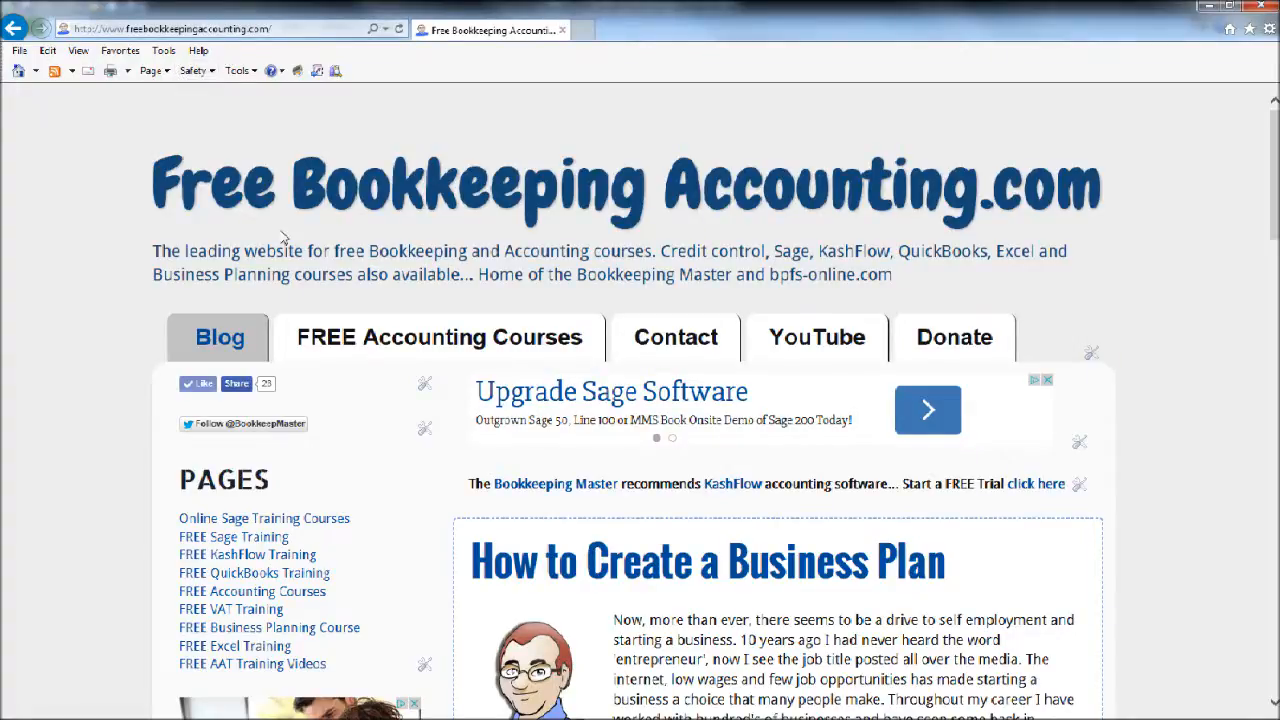
pyautogui.scroll(-3)
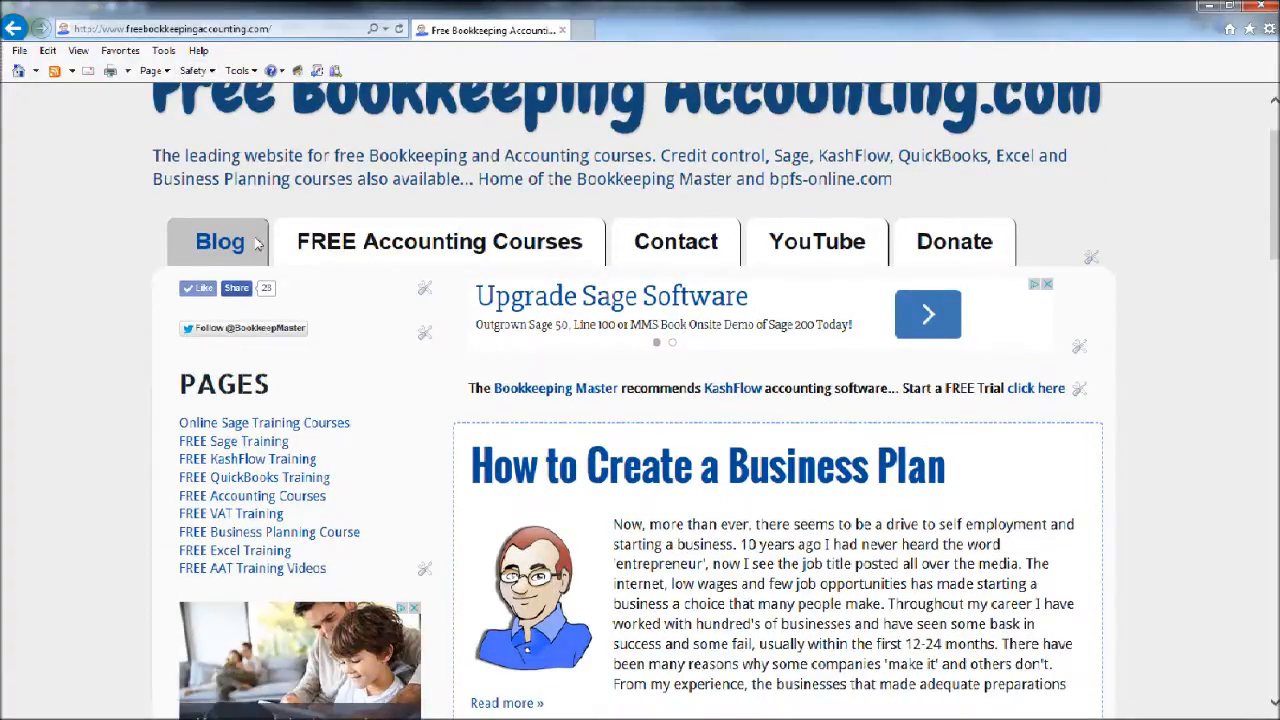
pyautogui.moveTo(450, 240)
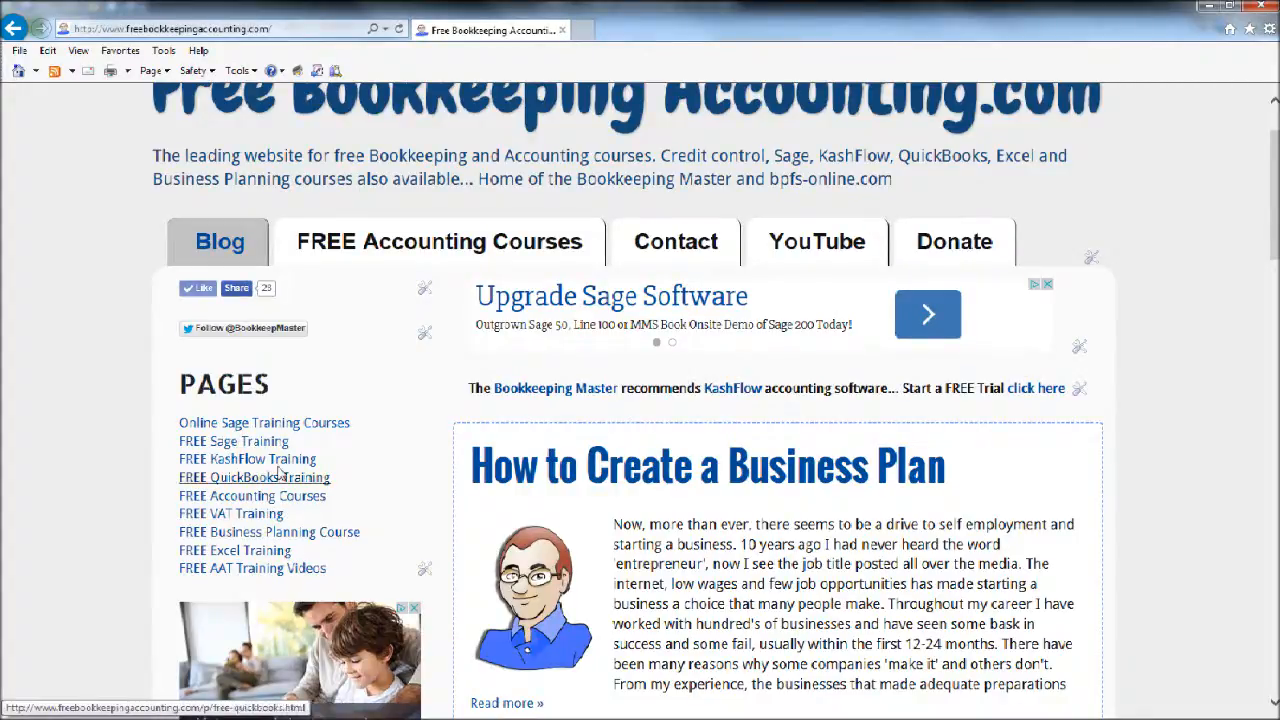
pyautogui.moveTo(234, 550)
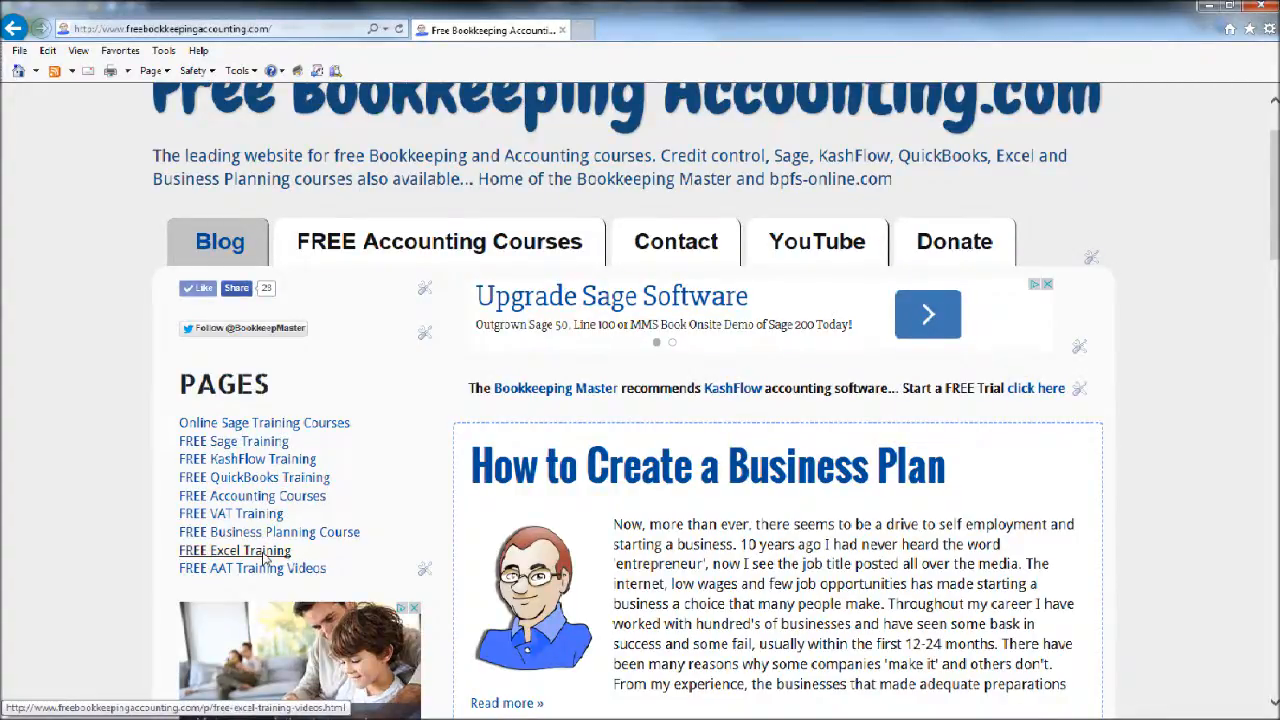
pyautogui.click(234, 550)
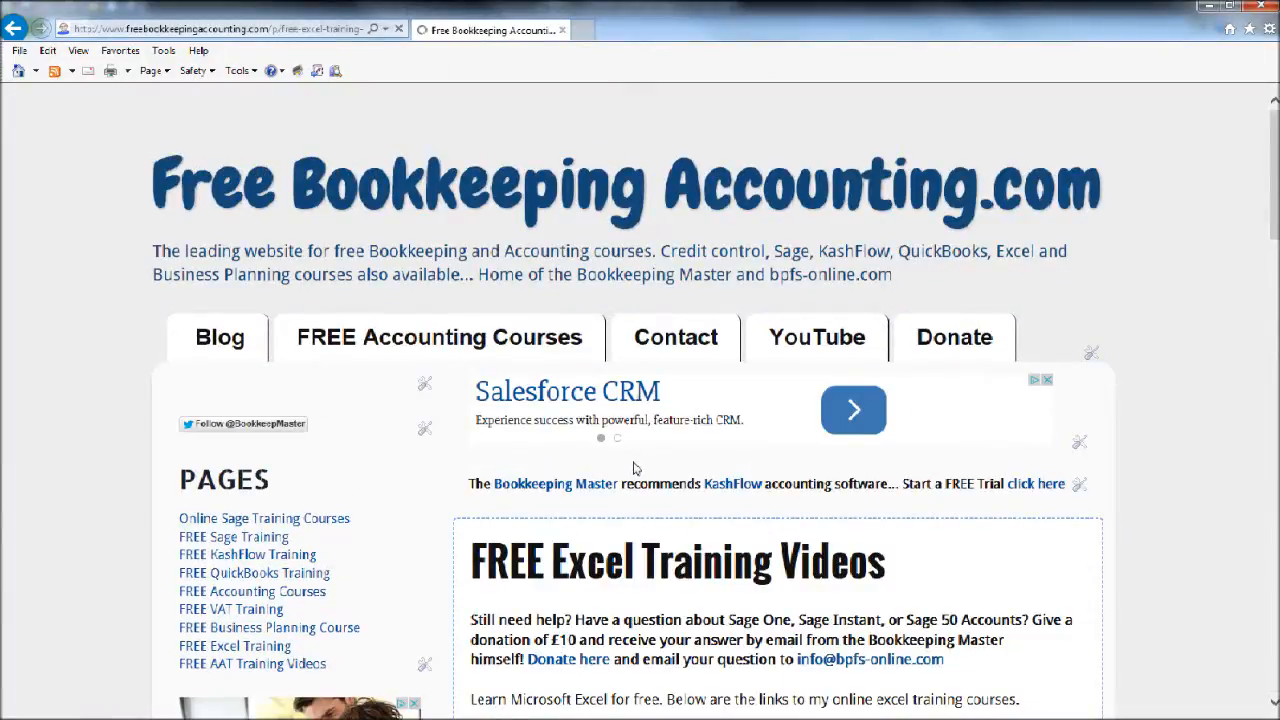
pyautogui.scroll(-3)
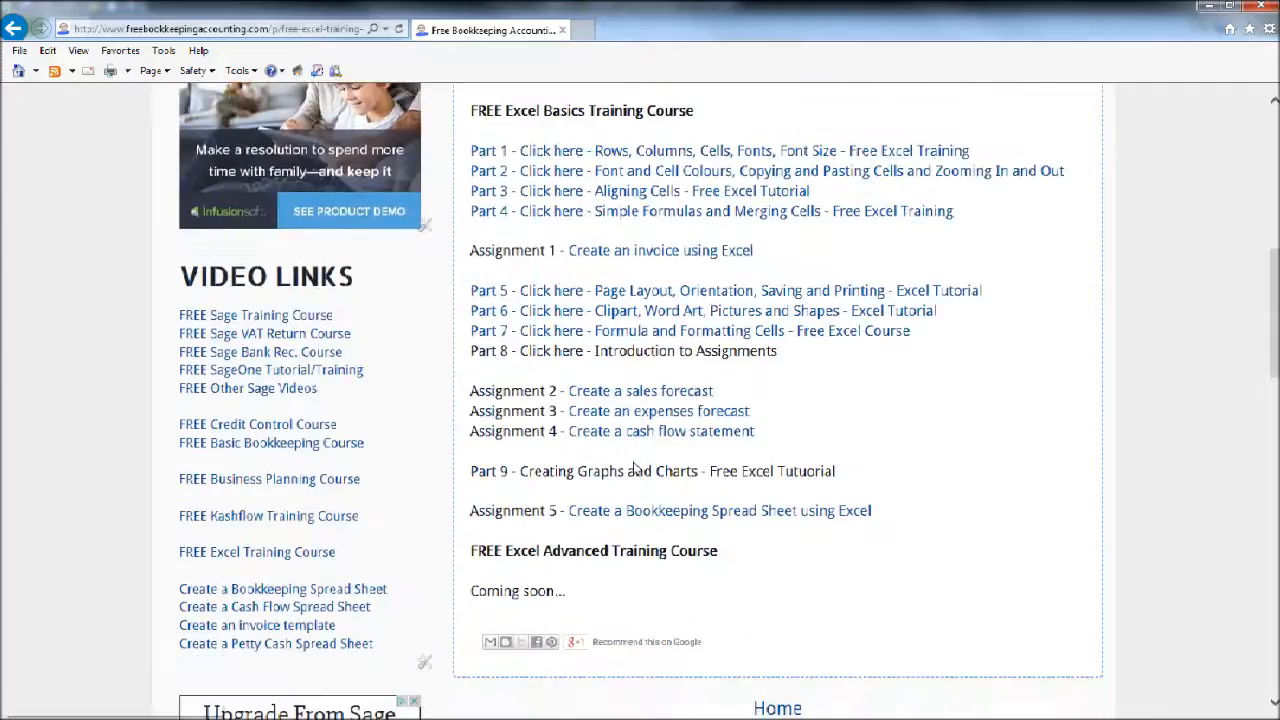
pyautogui.scroll(3)
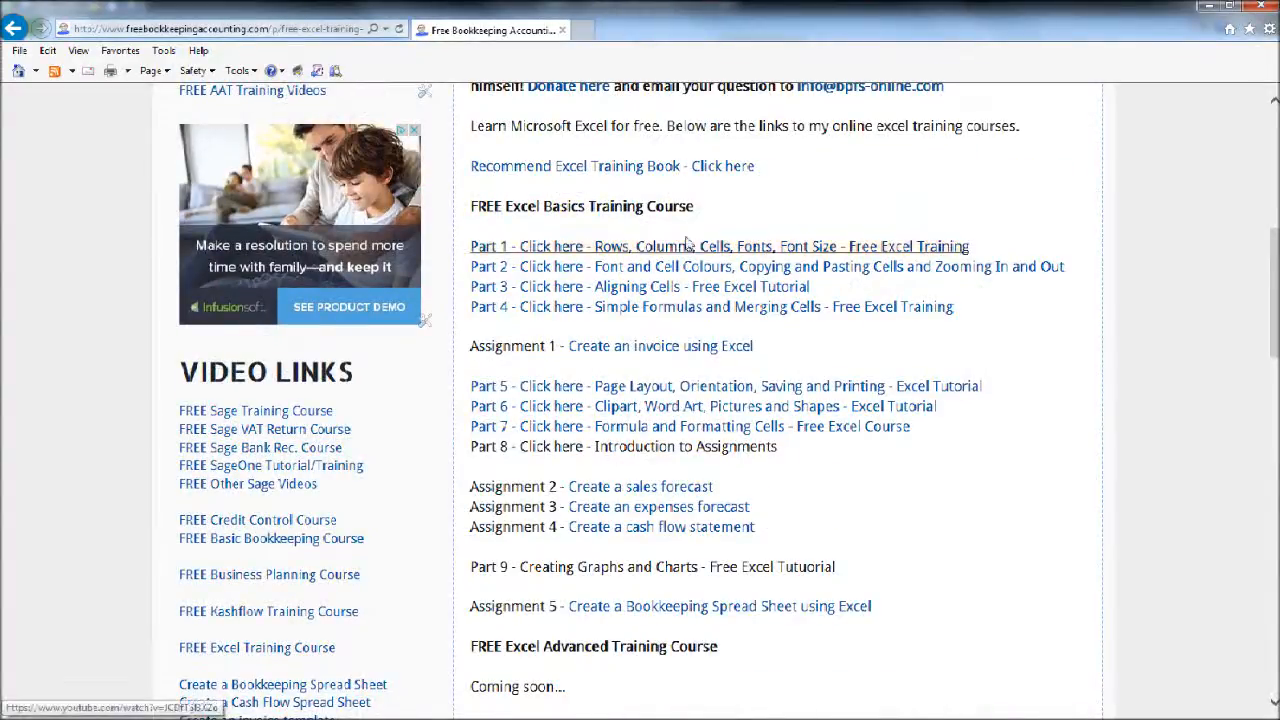
pyautogui.moveTo(660, 344)
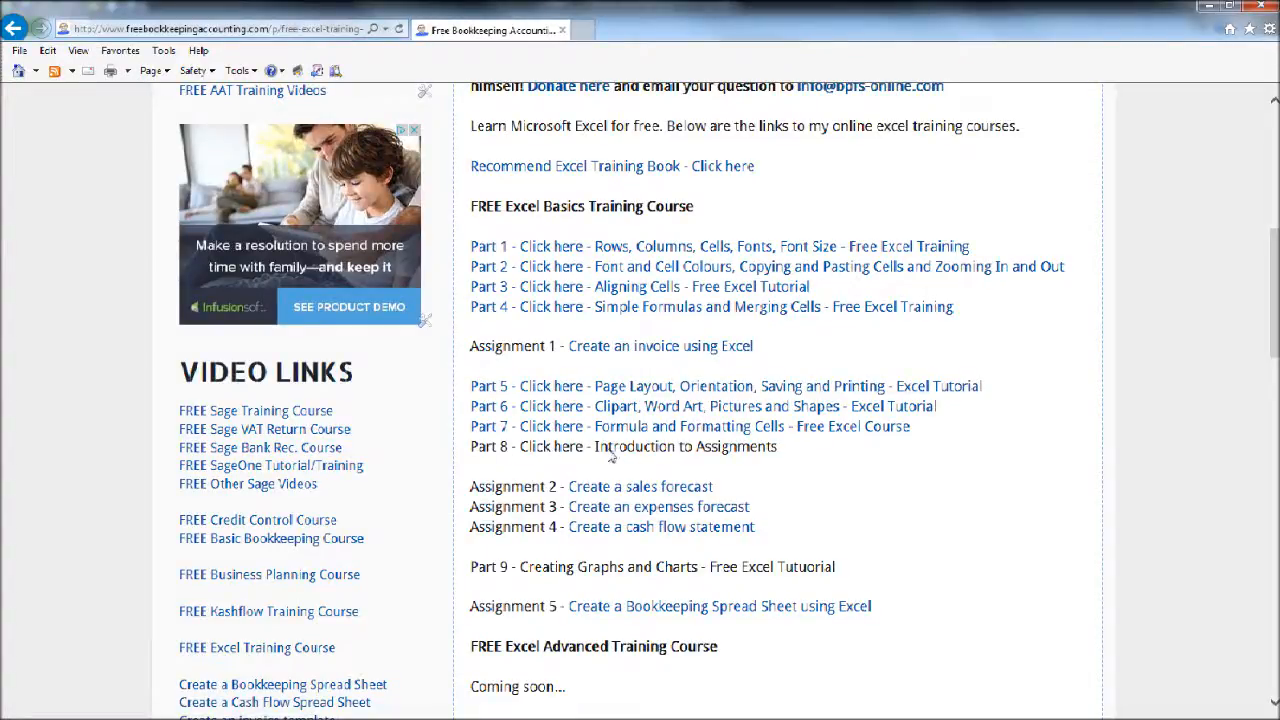
pyautogui.moveTo(640, 486)
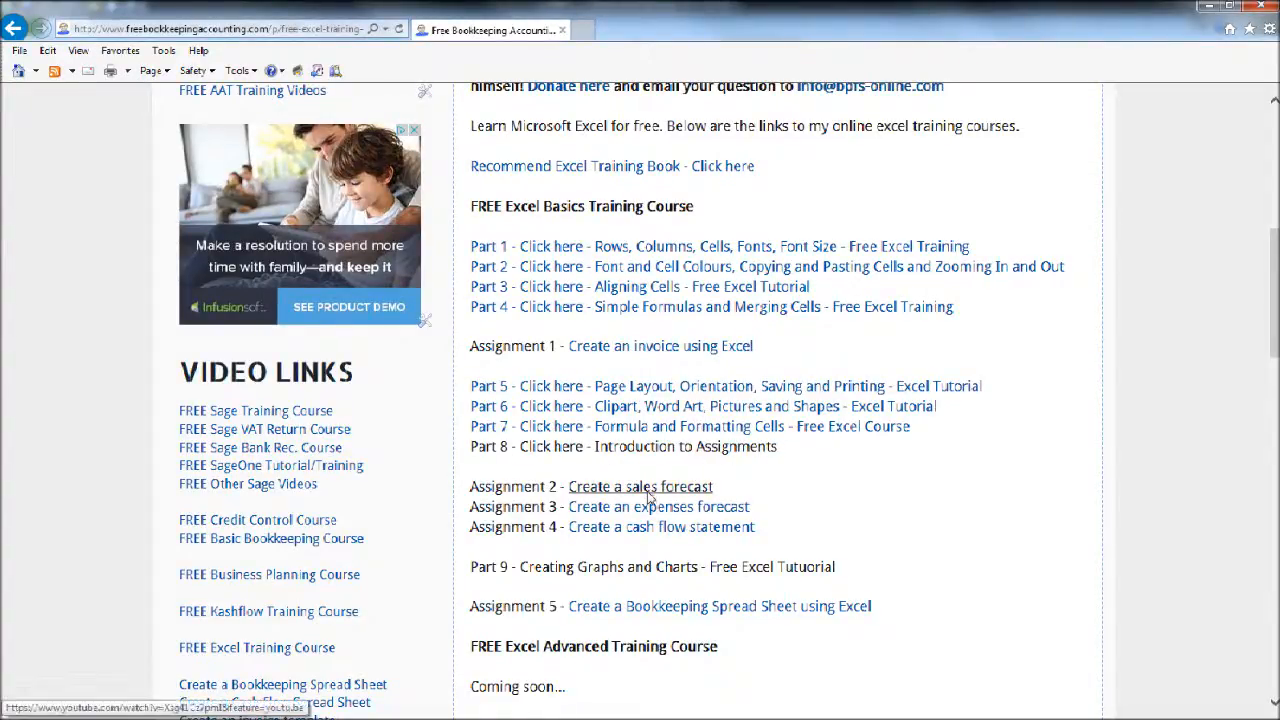
pyautogui.moveTo(652, 528)
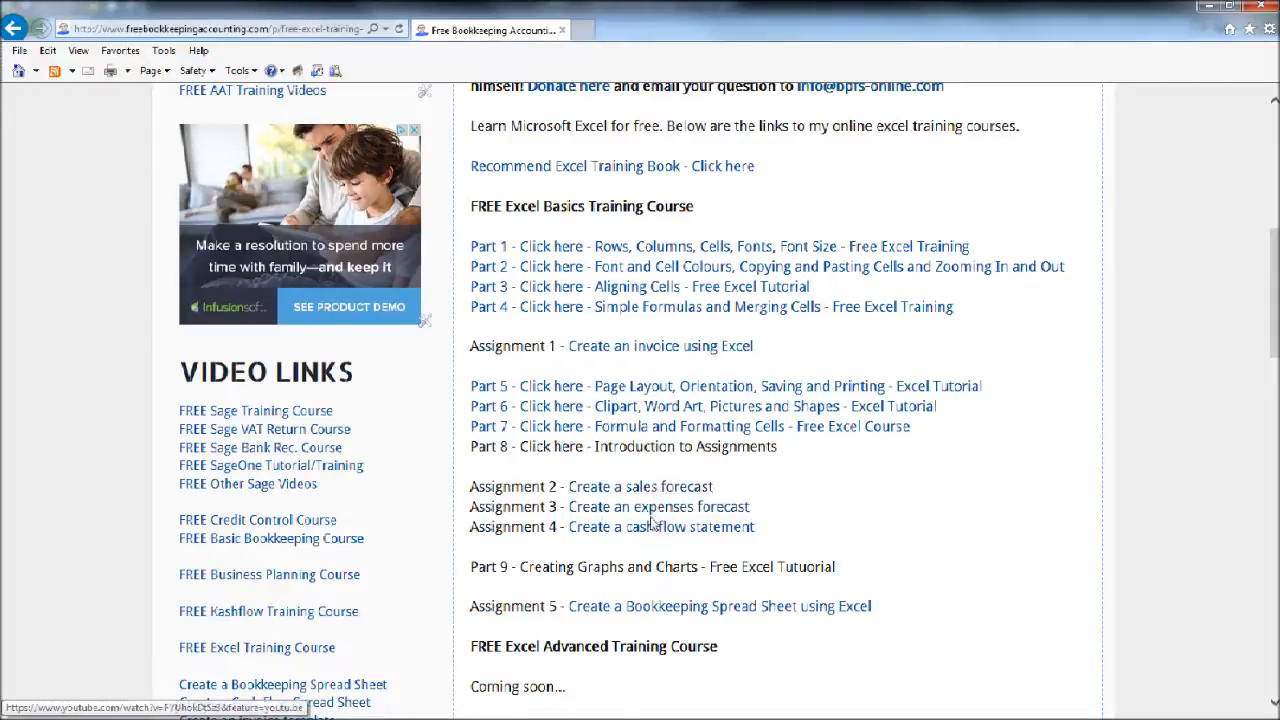
pyautogui.moveTo(464, 394)
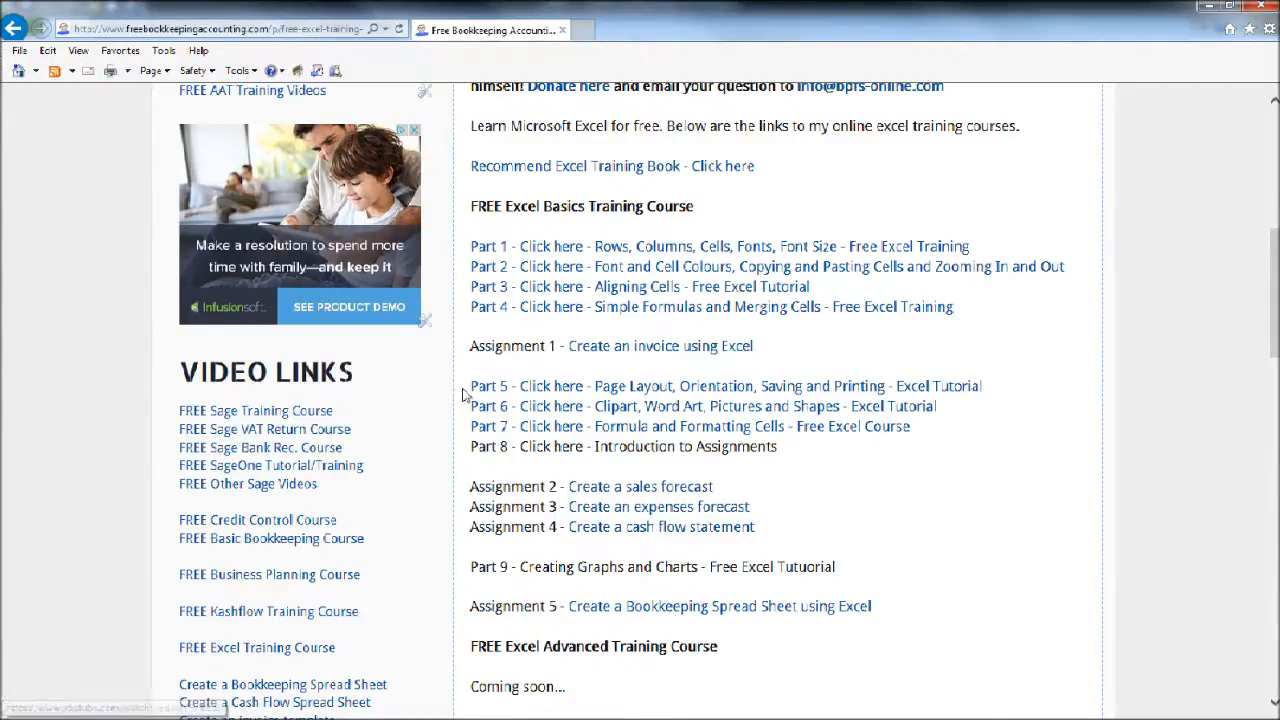
pyautogui.moveTo(660, 406)
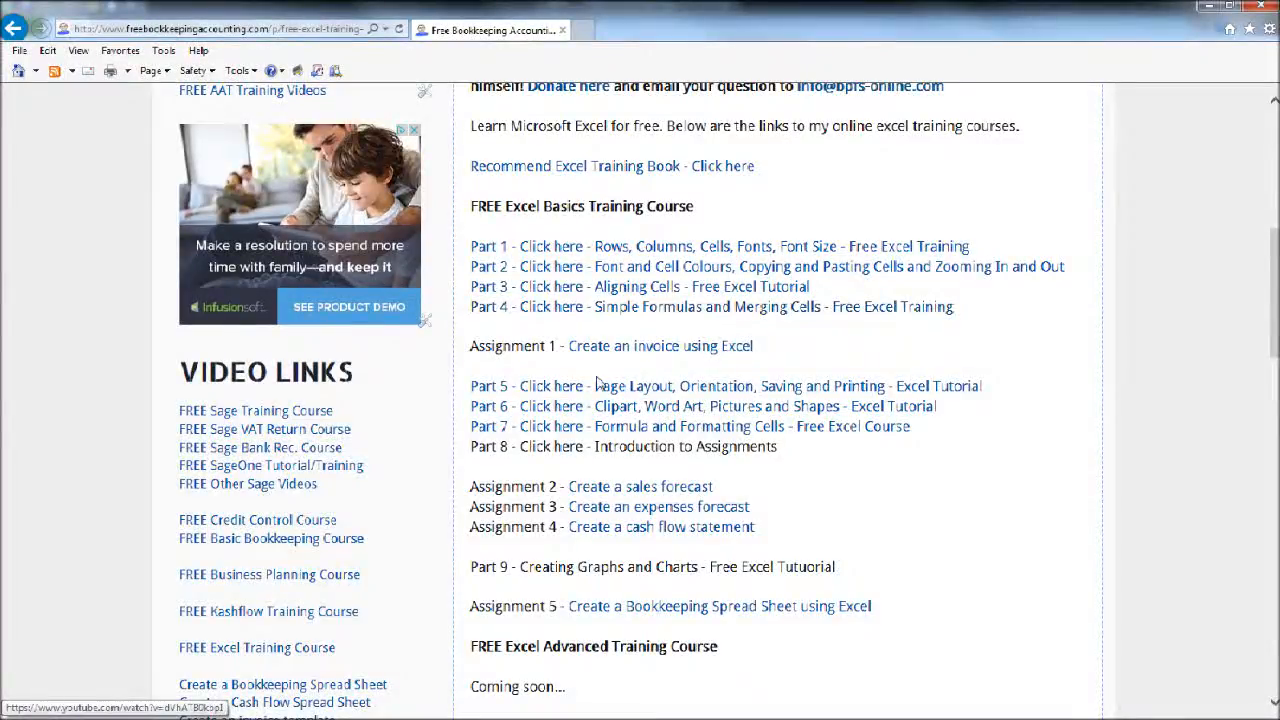
pyautogui.scroll(3)
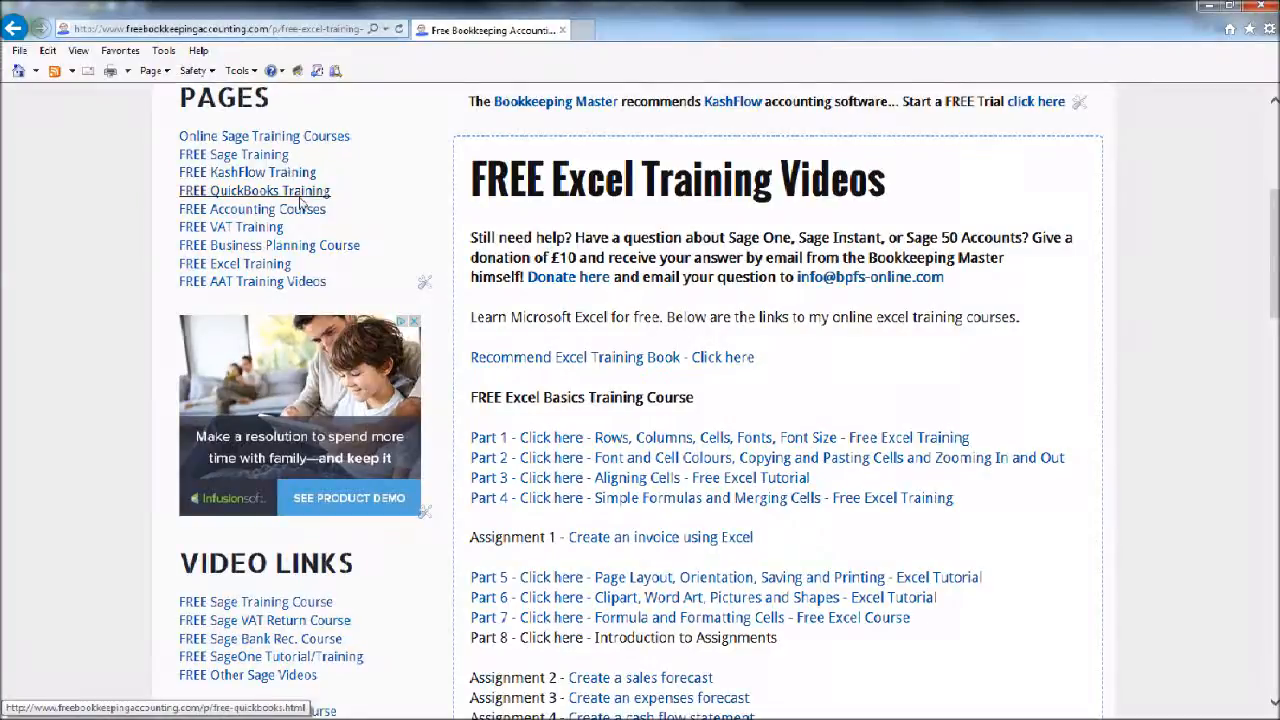
pyautogui.moveTo(256, 232)
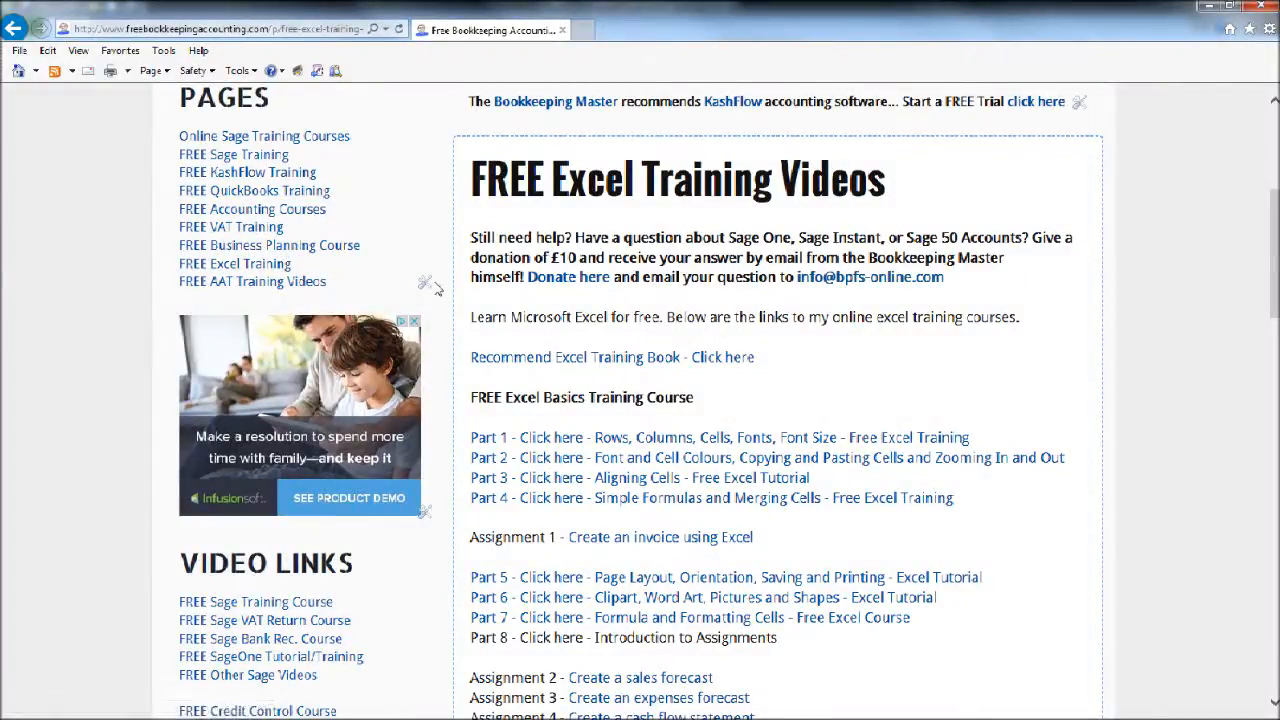
pyautogui.scroll(-3)
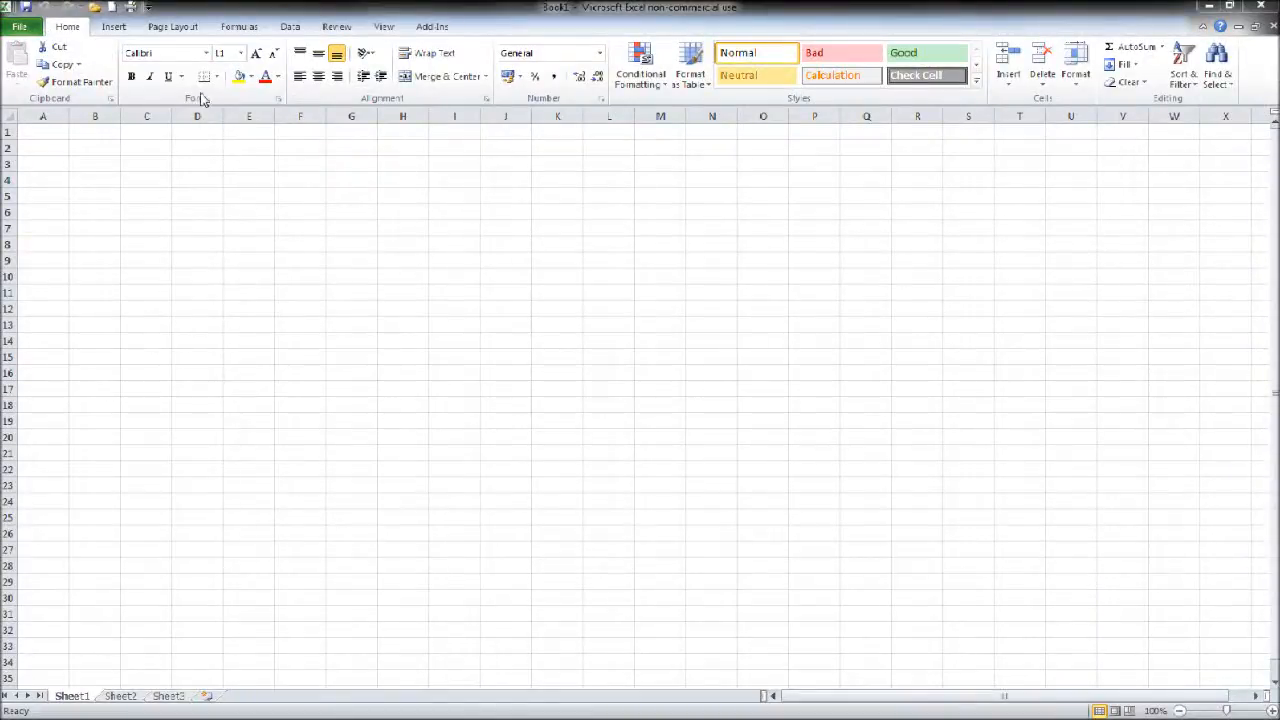
pyautogui.moveTo(570, 332)
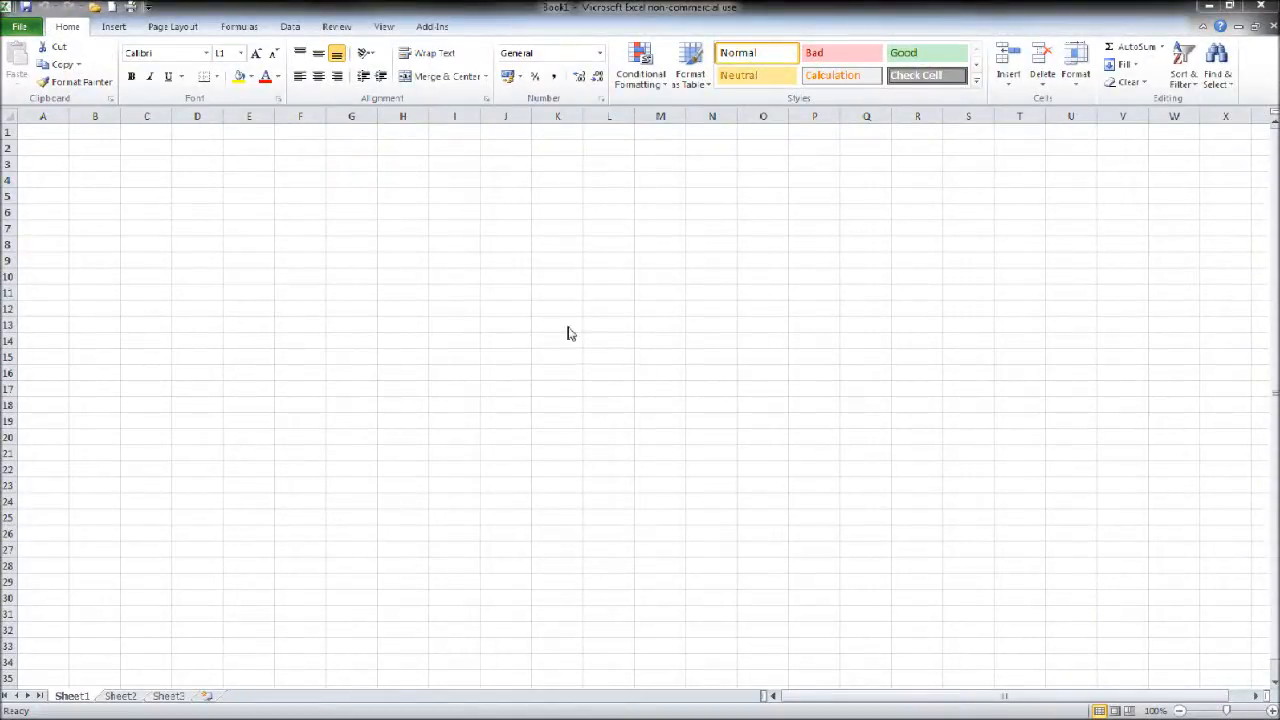
pyautogui.moveTo(448, 548)
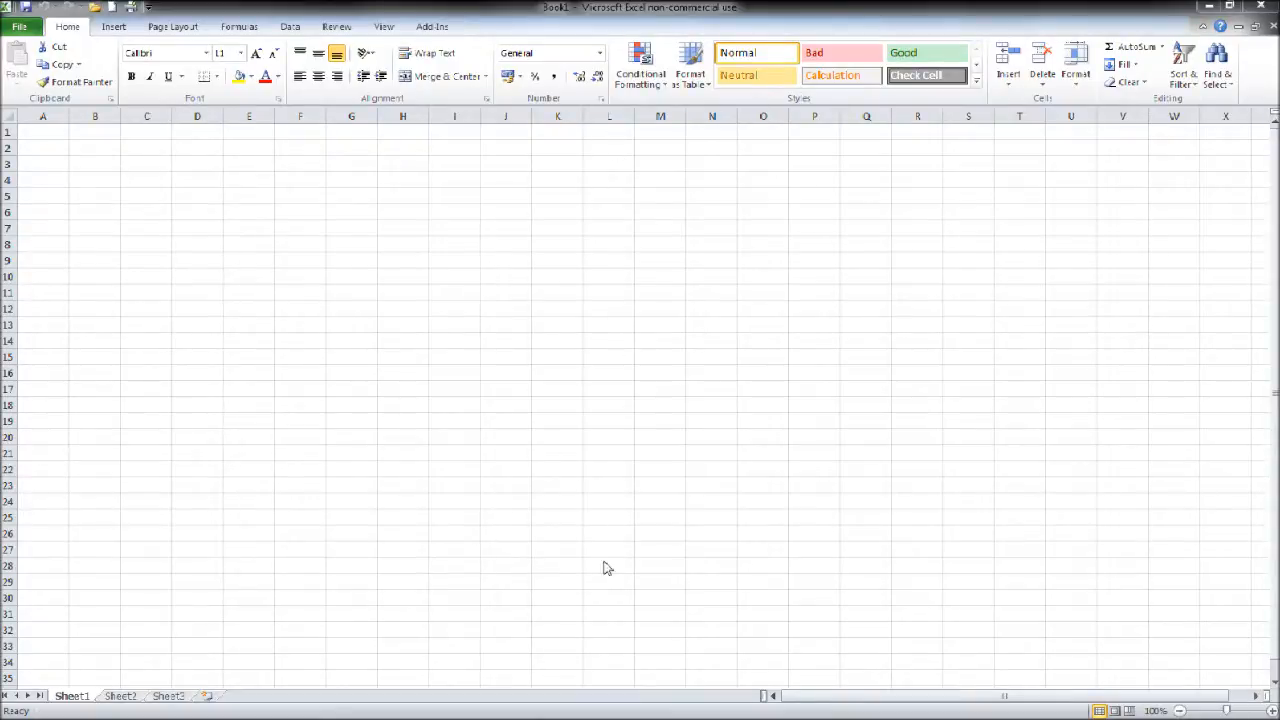
pyautogui.moveTo(1146, 480)
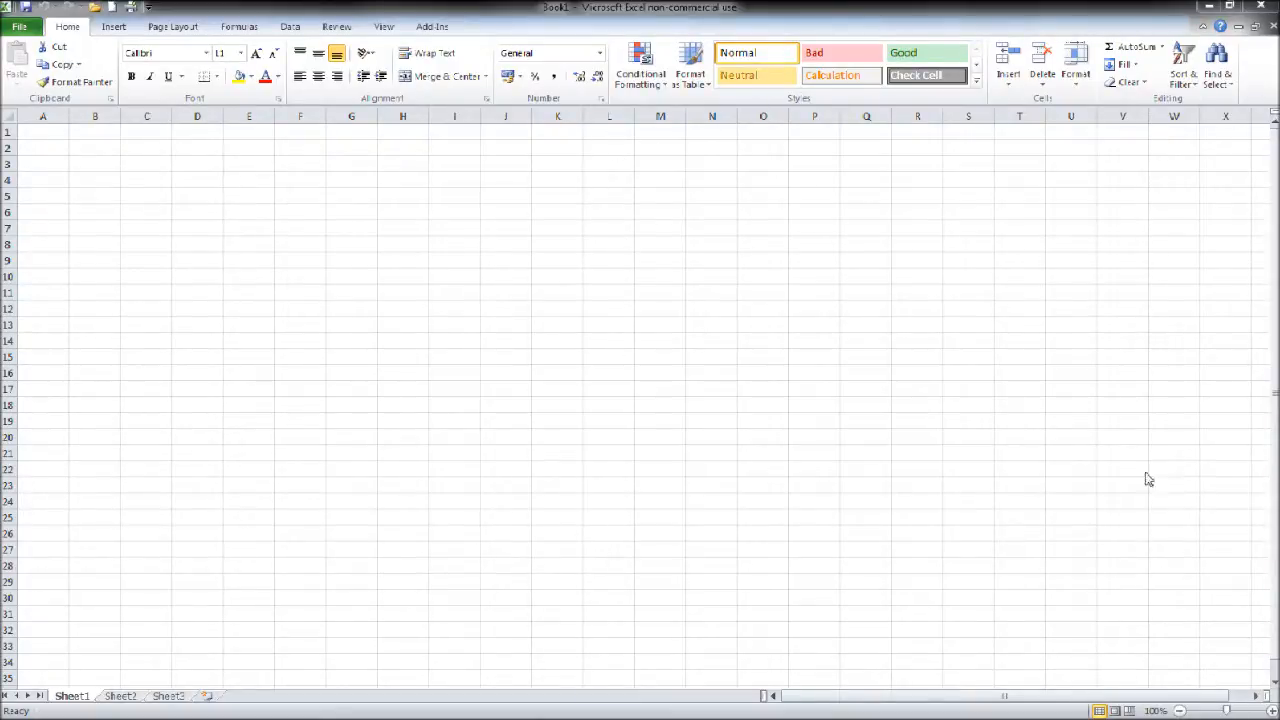
pyautogui.moveTo(620, 488)
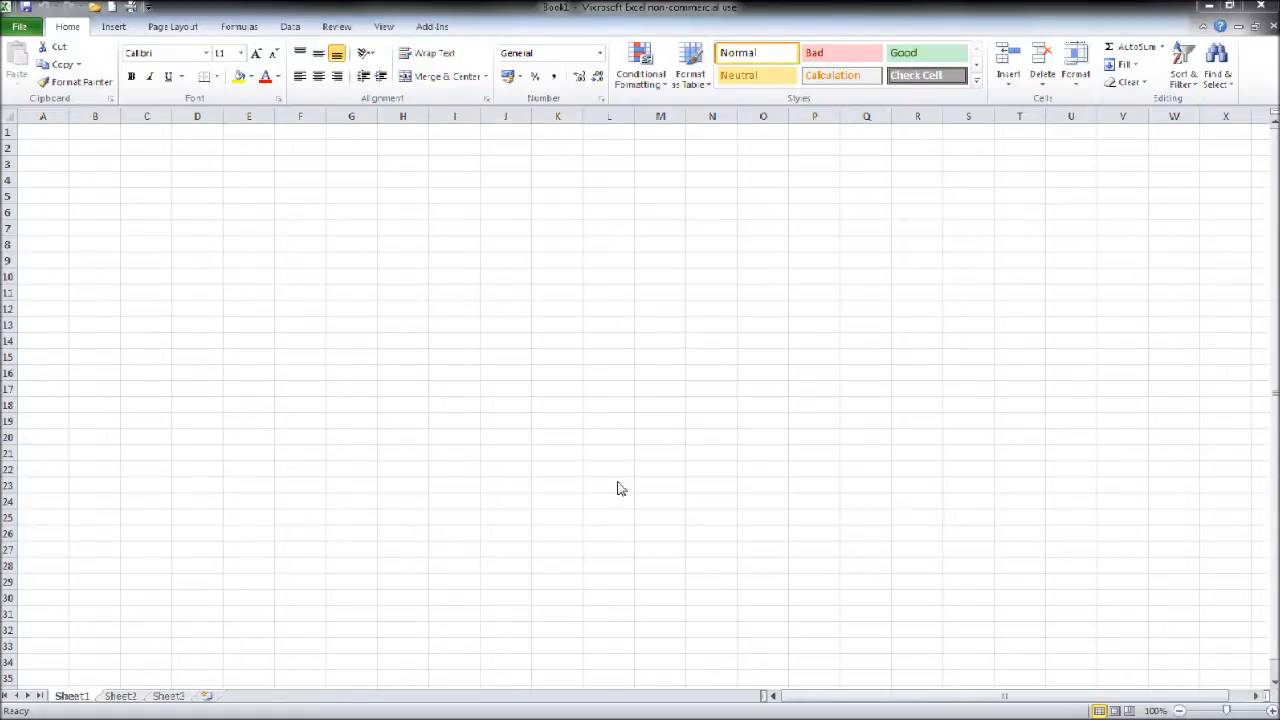